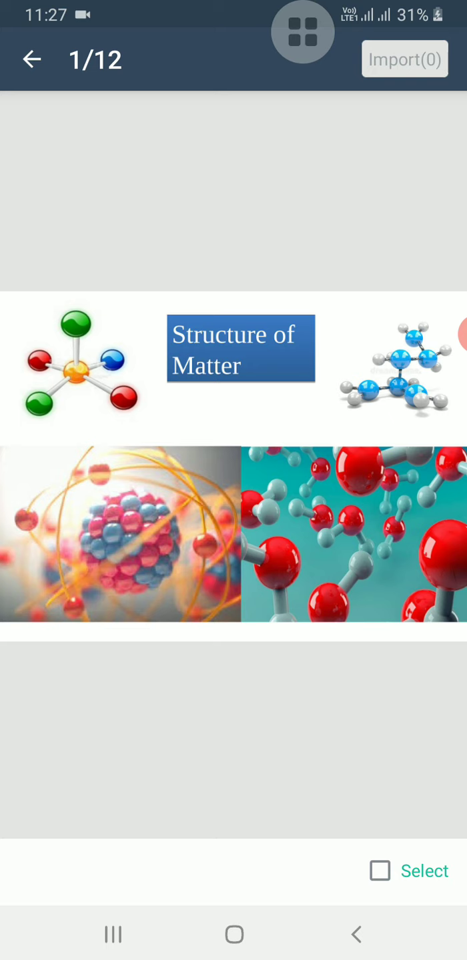
# Swipe forward past the Structure of Matter title slide to the molecule-model slides
pyautogui.hscroll(-3)
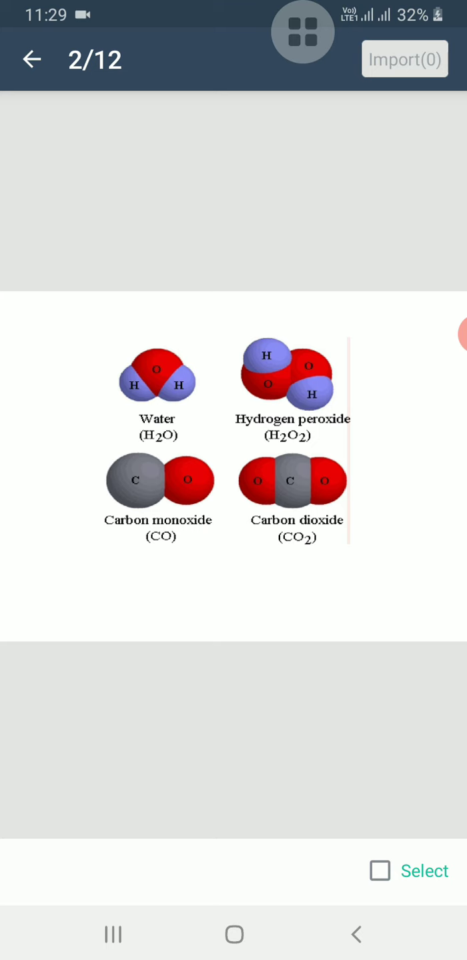
pyautogui.hscroll(-3)
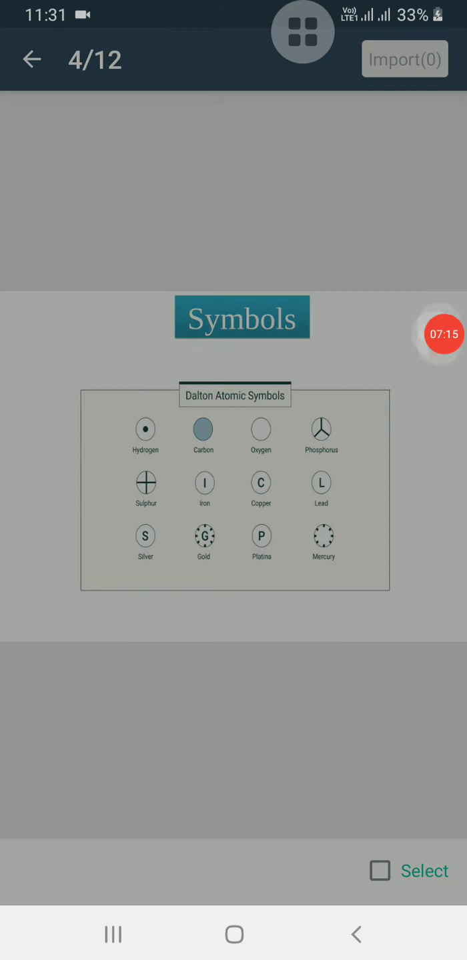
# Advance from the Dalton atomic symbols slide to slide 5 with the element–symbol table
pyautogui.click(448, 333)
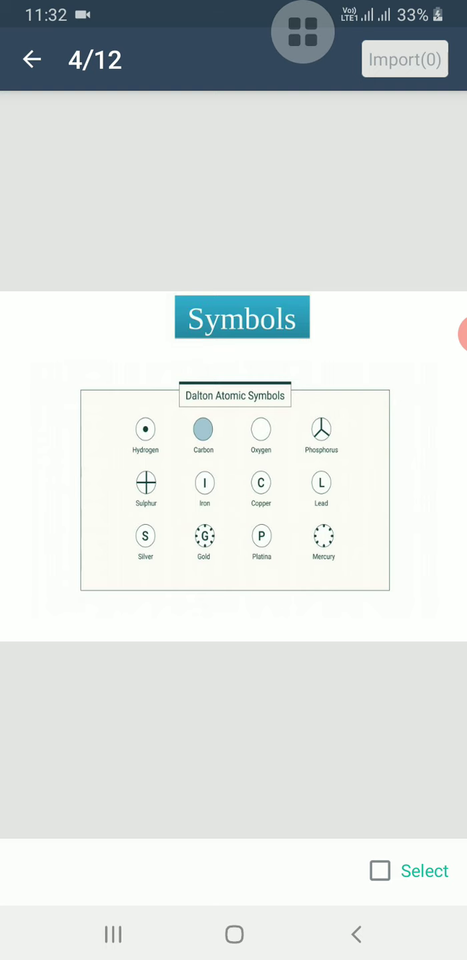
pyautogui.hscroll(-3)
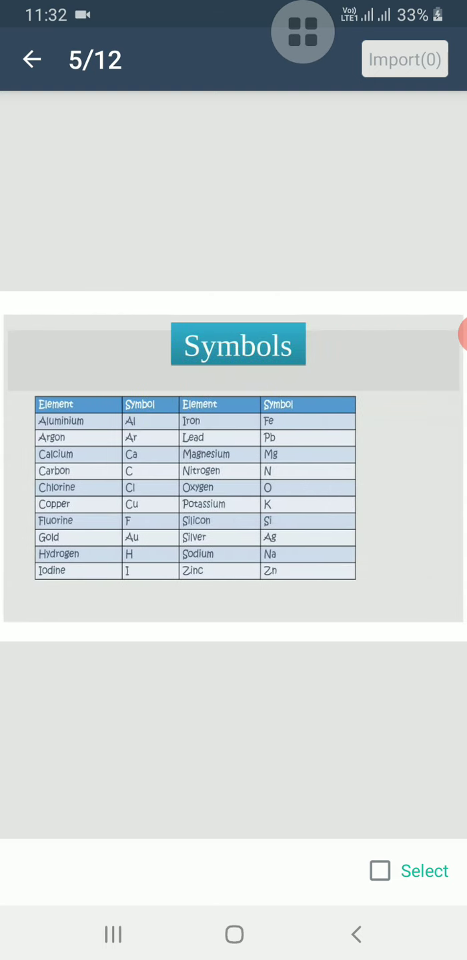